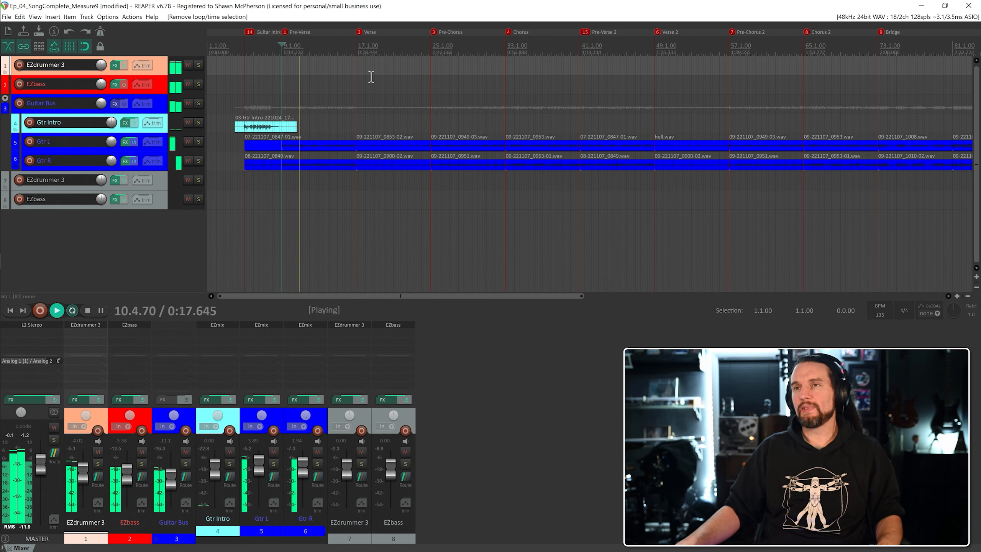
Step: Stop the song and mute the first EZdrummer 3 drum track
{"action": "left_click", "coordinate": [87, 311]}
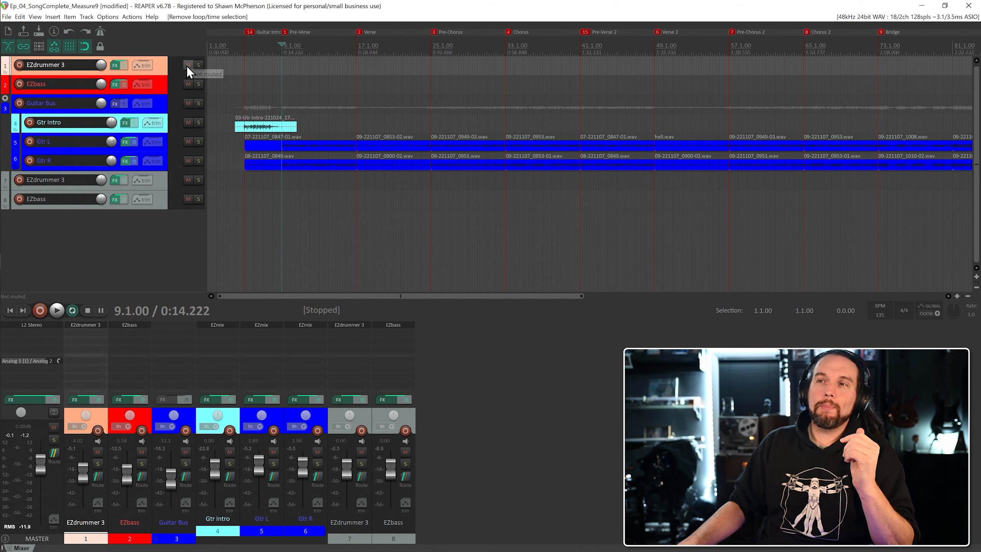
{"action": "left_click", "coordinate": [187, 64]}
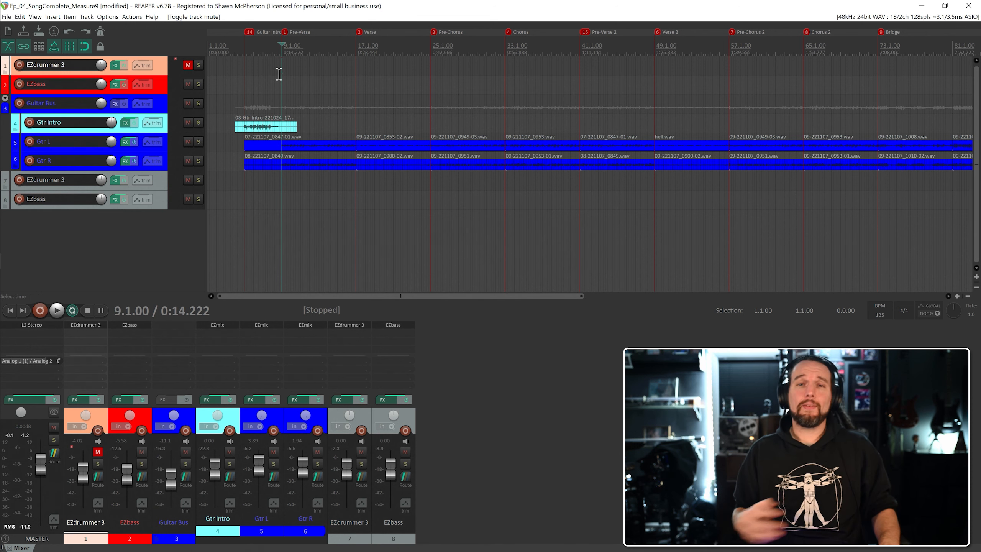
Step: Mark the Pre-Verse bars as the time range and bring up the drum track's EZdrummer 3 window
{"action": "left_click", "coordinate": [56, 310]}
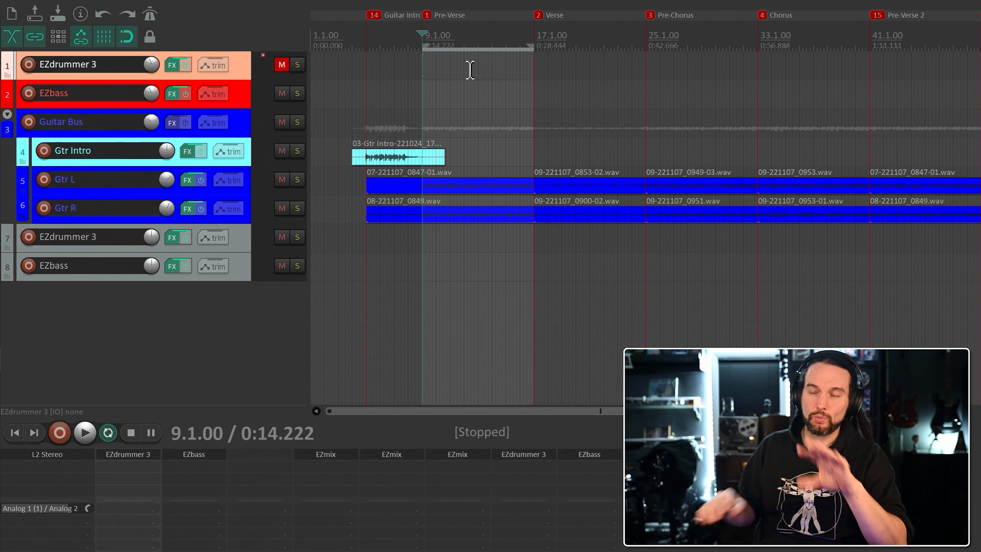
{"action": "left_click", "coordinate": [85, 432]}
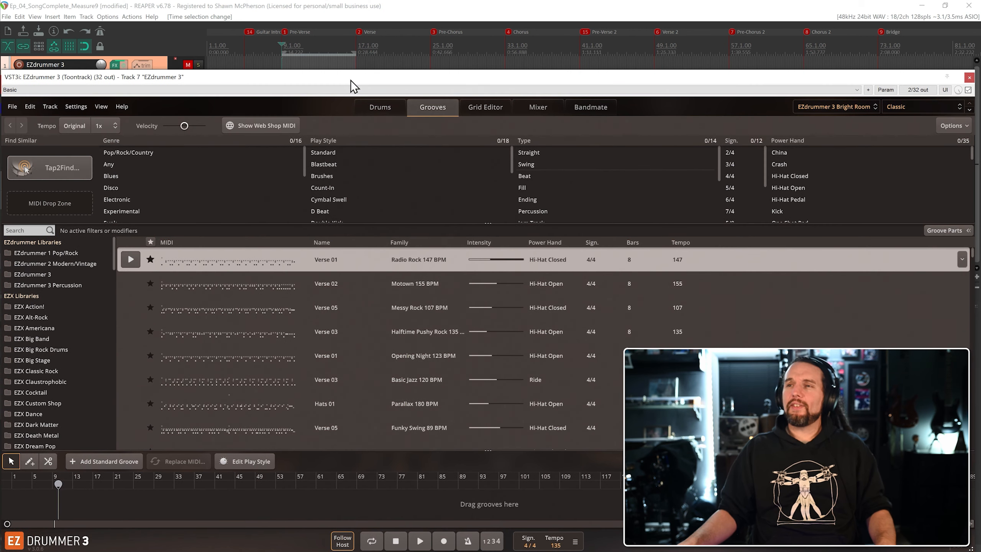
{"action": "mouse_move", "coordinate": [312, 87]}
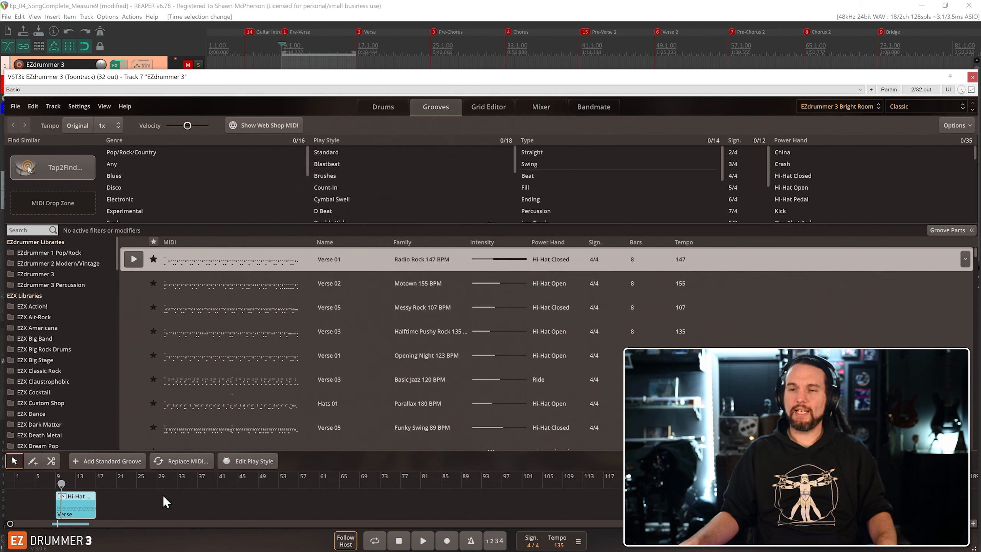
{"action": "left_click", "coordinate": [422, 540]}
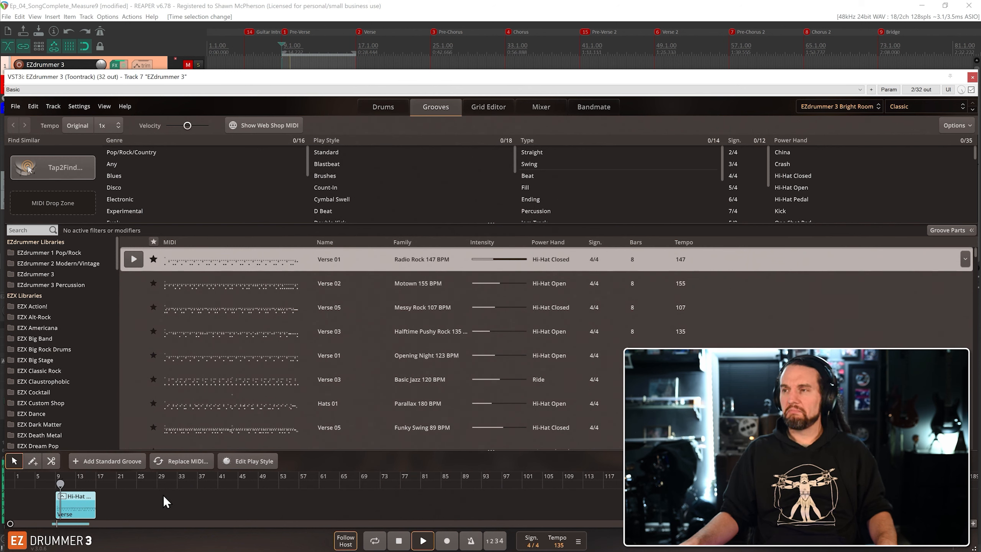
{"action": "right_click", "coordinate": [75, 506]}
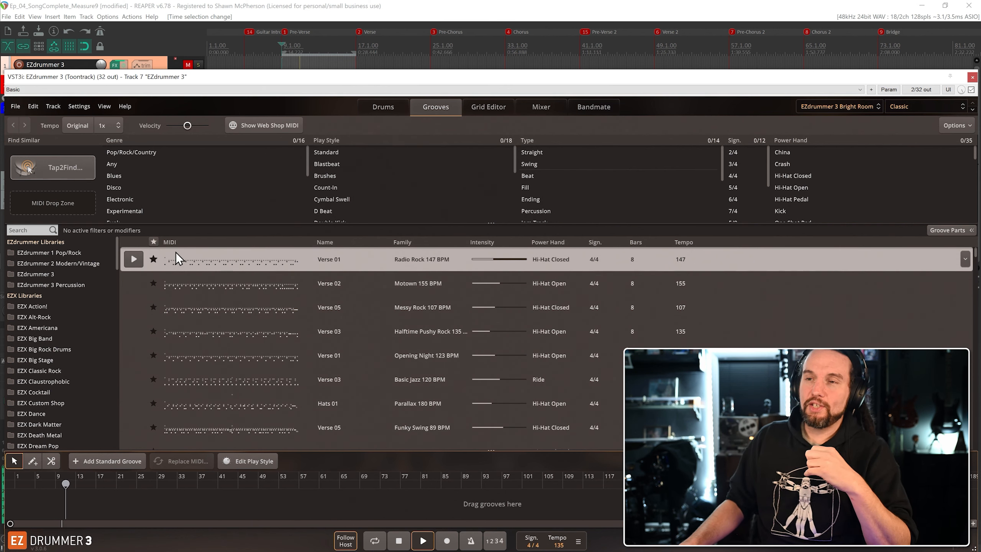
{"action": "mouse_move", "coordinate": [122, 288]}
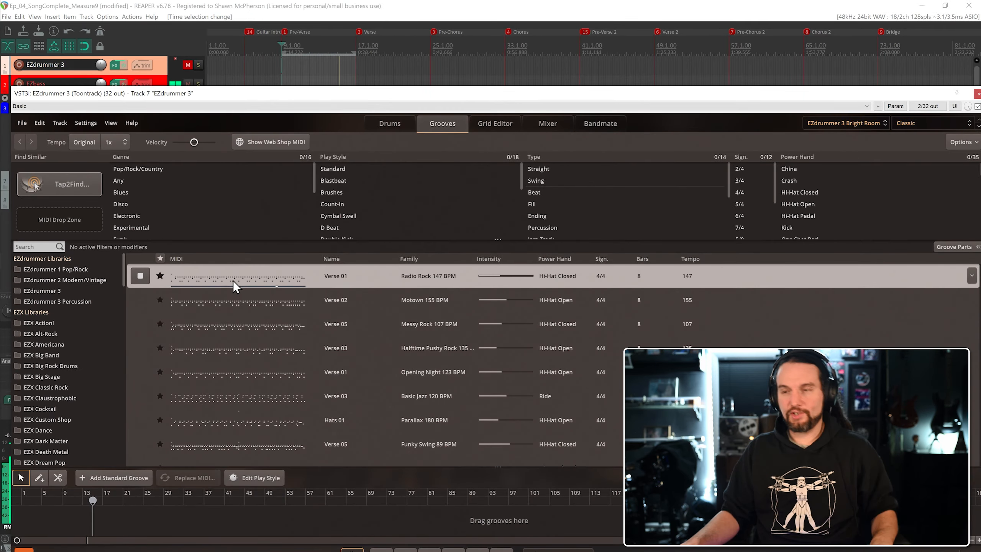
Step: Stop the Radio Rock verse preview and audition the Funky Swing 89 BPM verse groove
{"action": "left_click", "coordinate": [237, 299]}
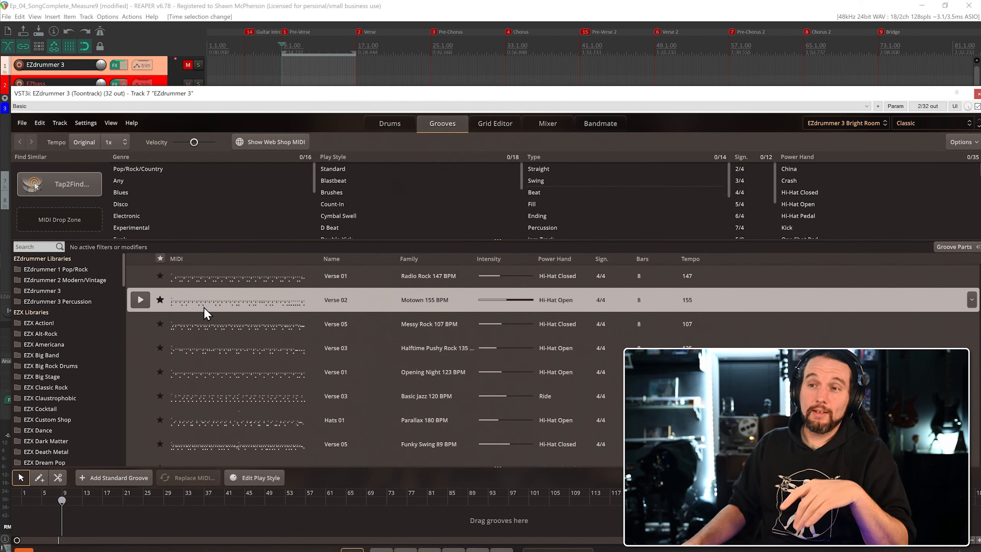
{"action": "mouse_move", "coordinate": [243, 295]}
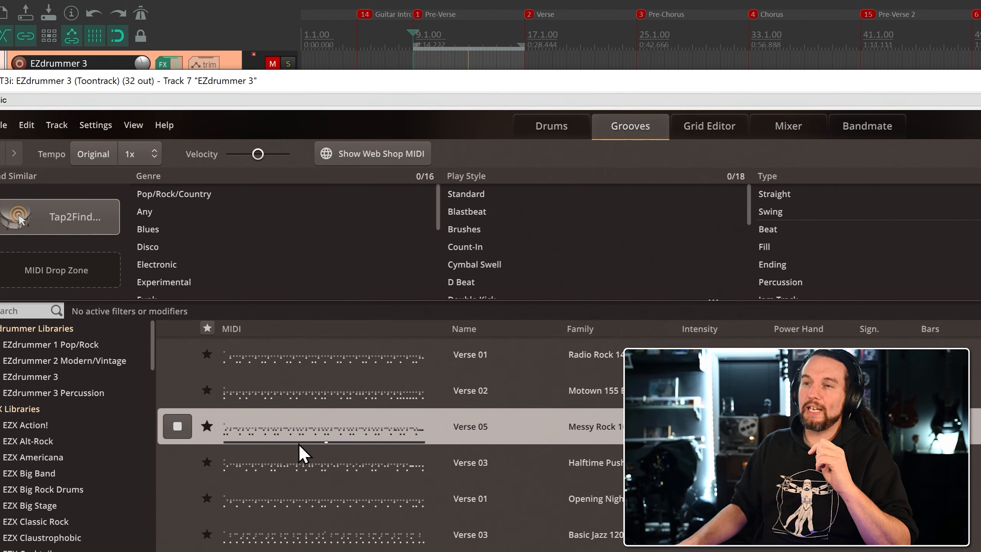
{"action": "left_click", "coordinate": [469, 462]}
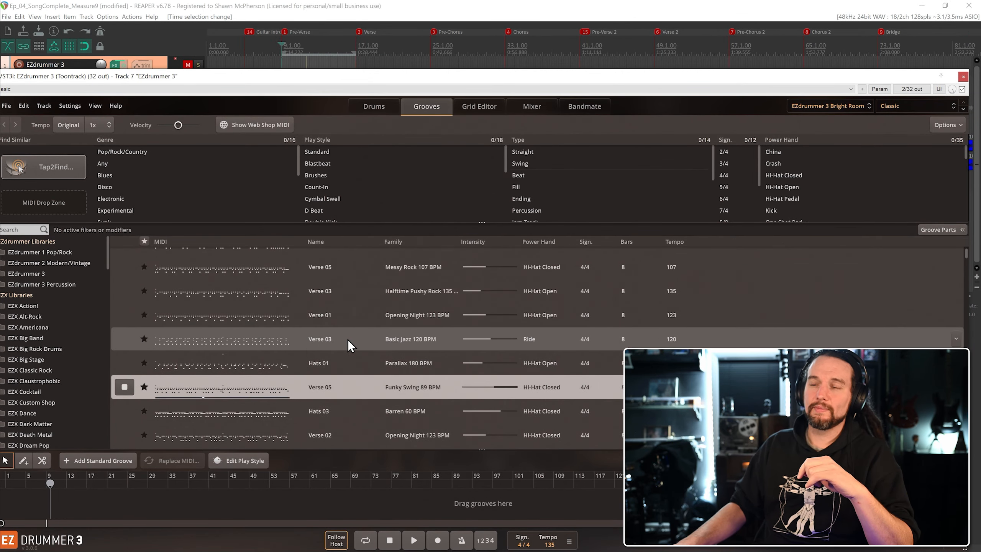
{"action": "mouse_move", "coordinate": [227, 267]}
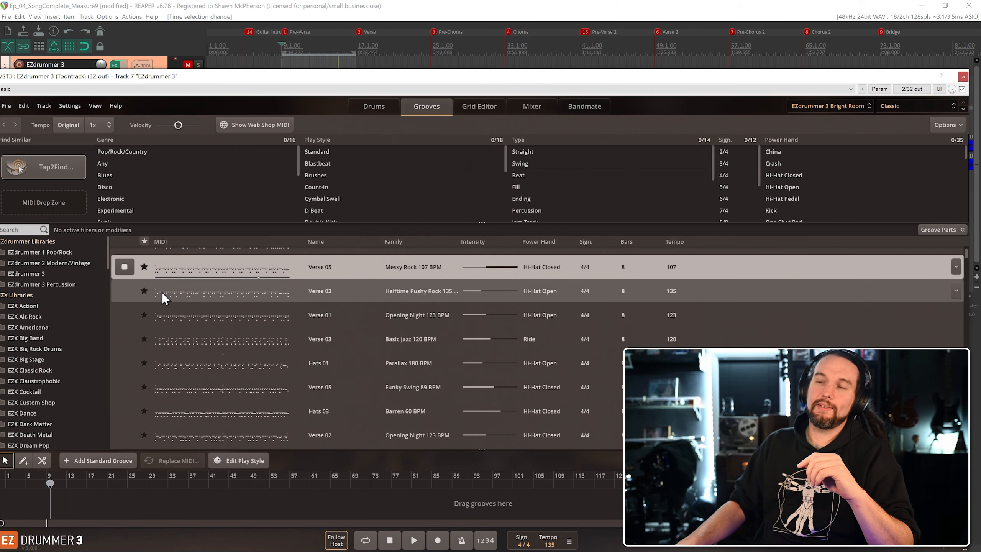
{"action": "mouse_move", "coordinate": [157, 305]}
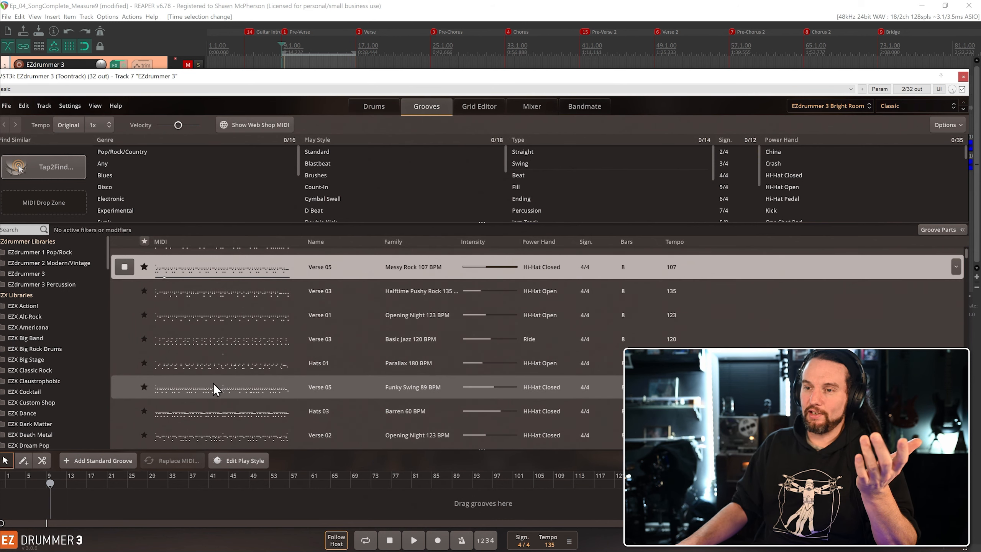
Step: Audition the Opening Night 123 BPM Chorus 02 groove and stop its preview
{"action": "scroll", "scroll_direction": "down", "scroll_amount": 3}
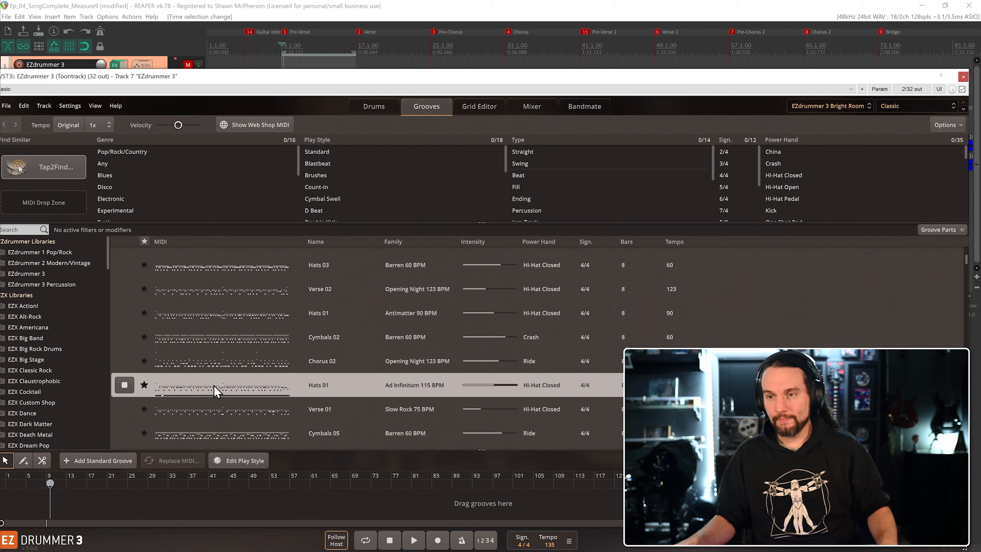
{"action": "left_click", "coordinate": [323, 360]}
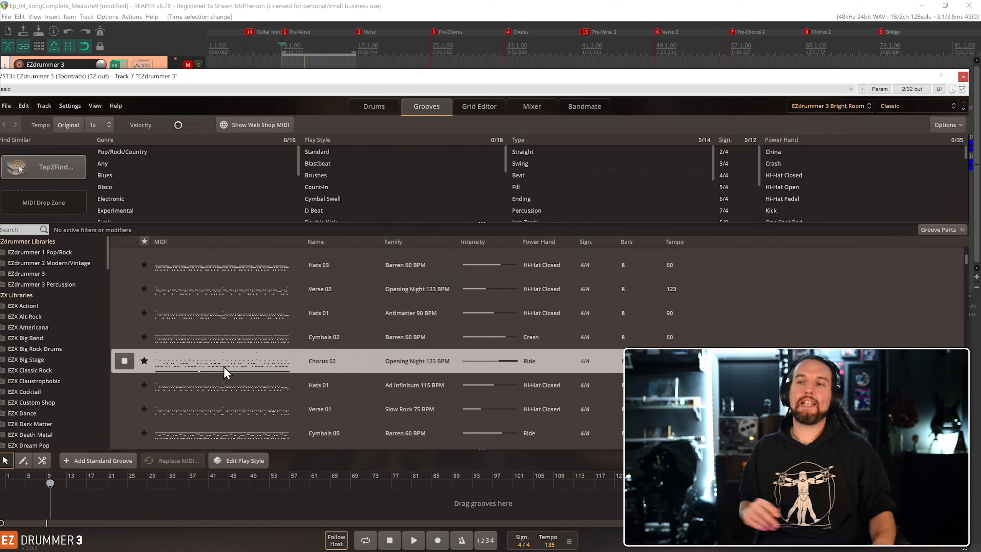
{"action": "left_click", "coordinate": [124, 361]}
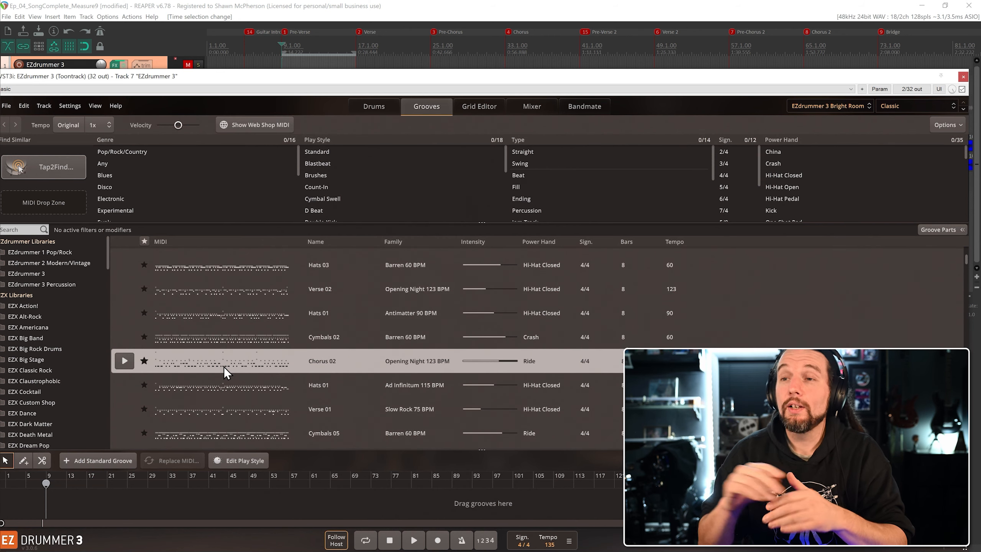
{"action": "mouse_move", "coordinate": [173, 317]}
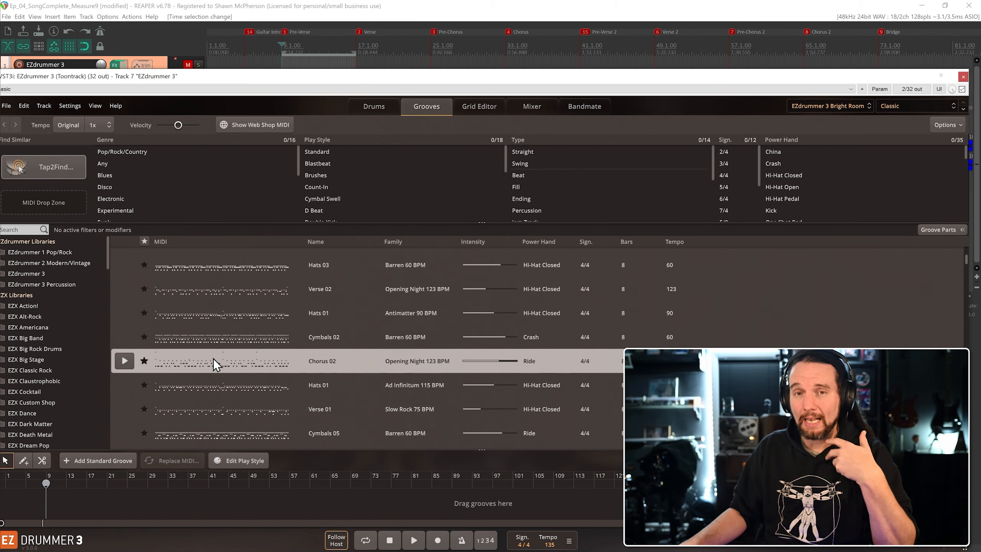
{"action": "mouse_move", "coordinate": [192, 375]}
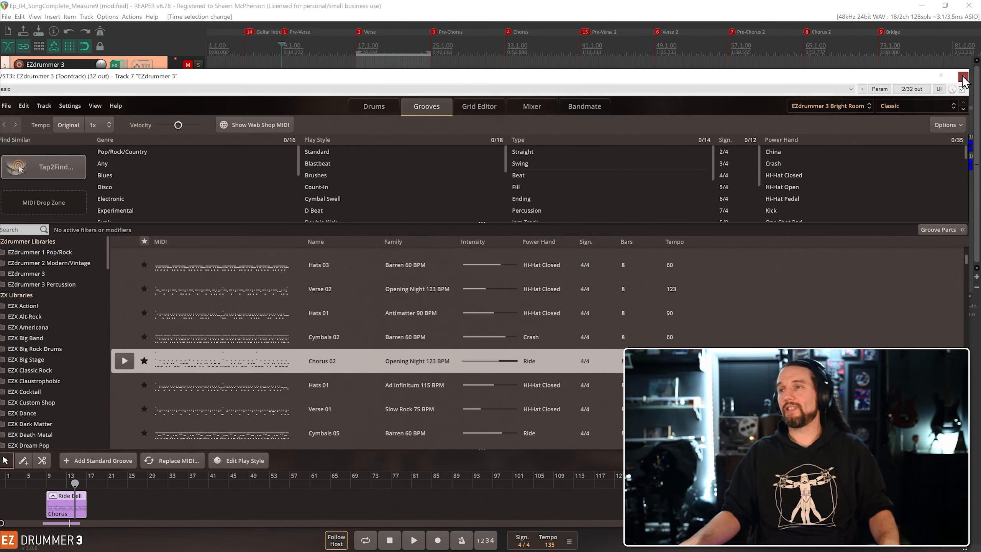
Step: Close the EZdrummer 3 window with Chorus 02 placed at bar 13
{"action": "left_click", "coordinate": [965, 75]}
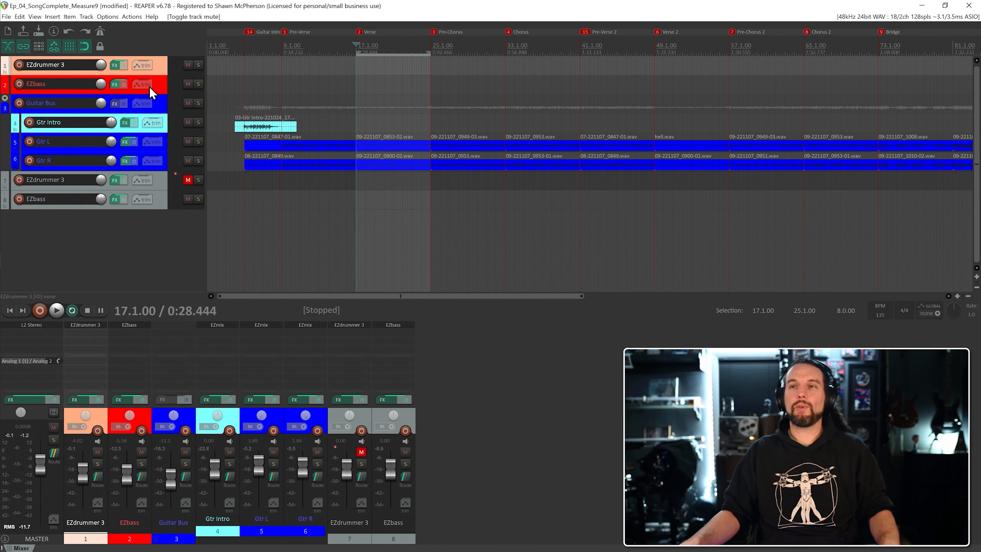
Step: Audition the Halftime Pushy Rock chorus bass grooves in EZbass, including Chorus 02
{"action": "left_click", "coordinate": [114, 84]}
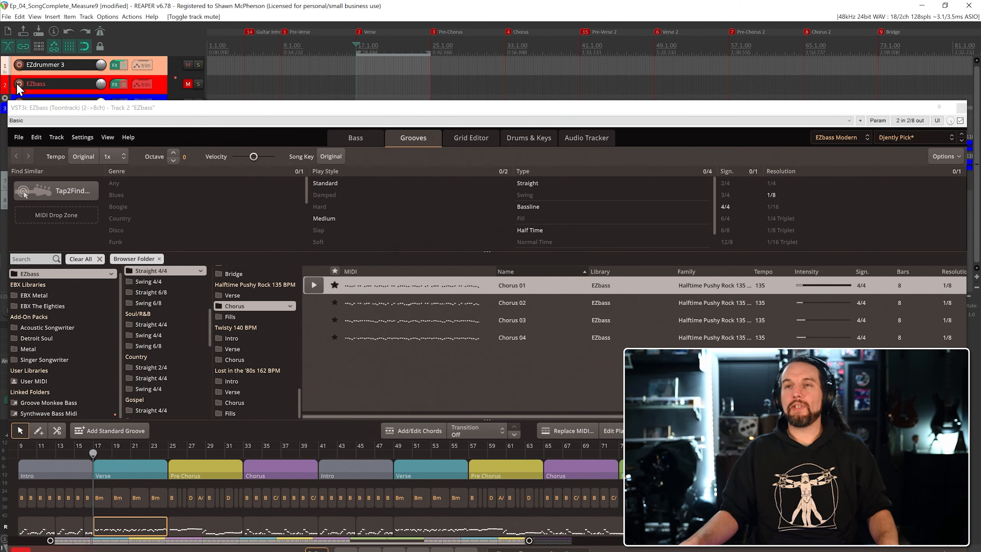
{"action": "mouse_move", "coordinate": [174, 113]}
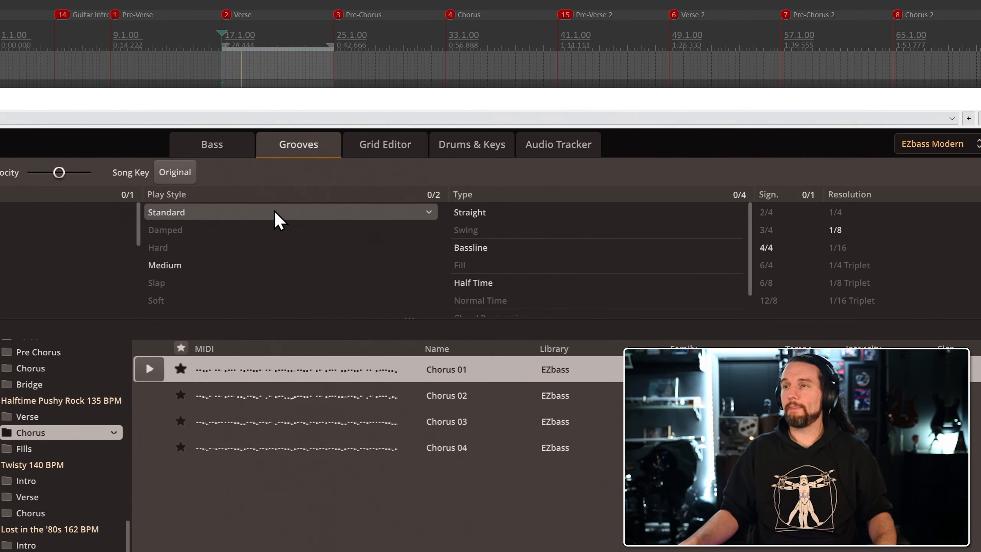
{"action": "mouse_move", "coordinate": [185, 269]}
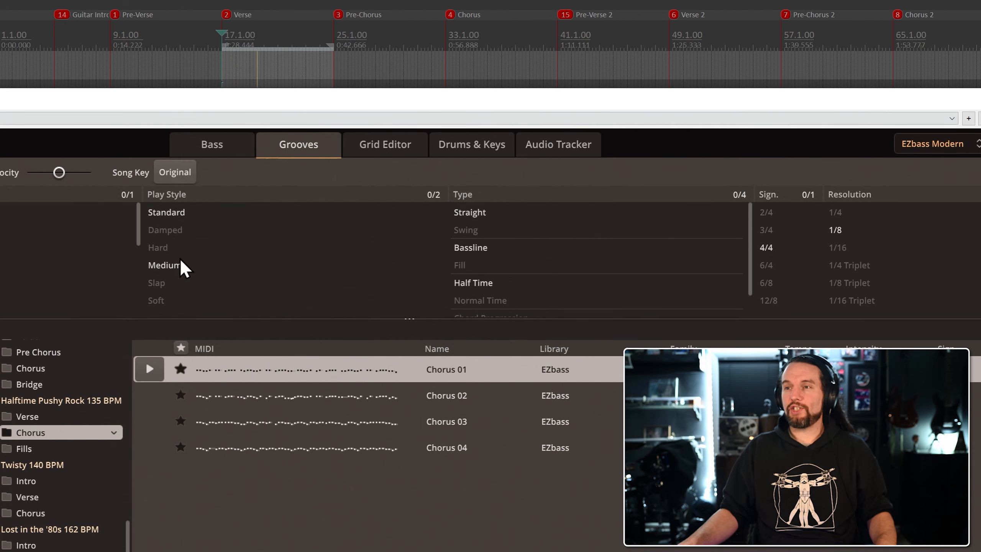
{"action": "left_click", "coordinate": [148, 368]}
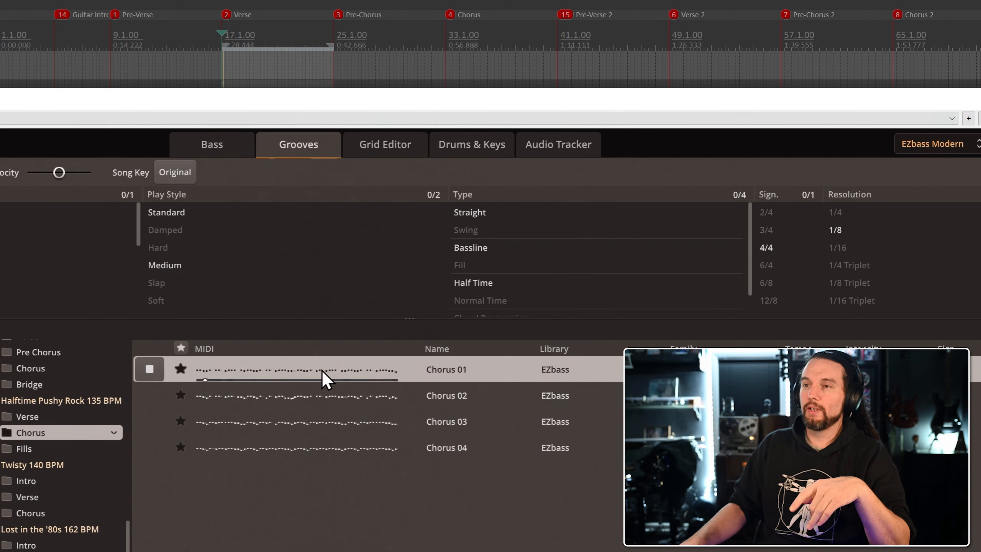
{"action": "left_click", "coordinate": [446, 395]}
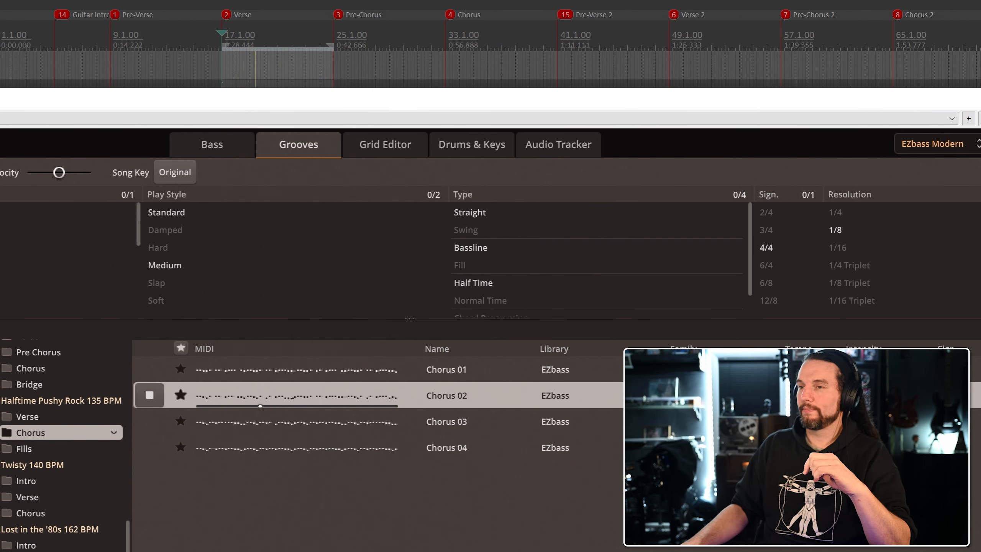
{"action": "left_click", "coordinate": [446, 421]}
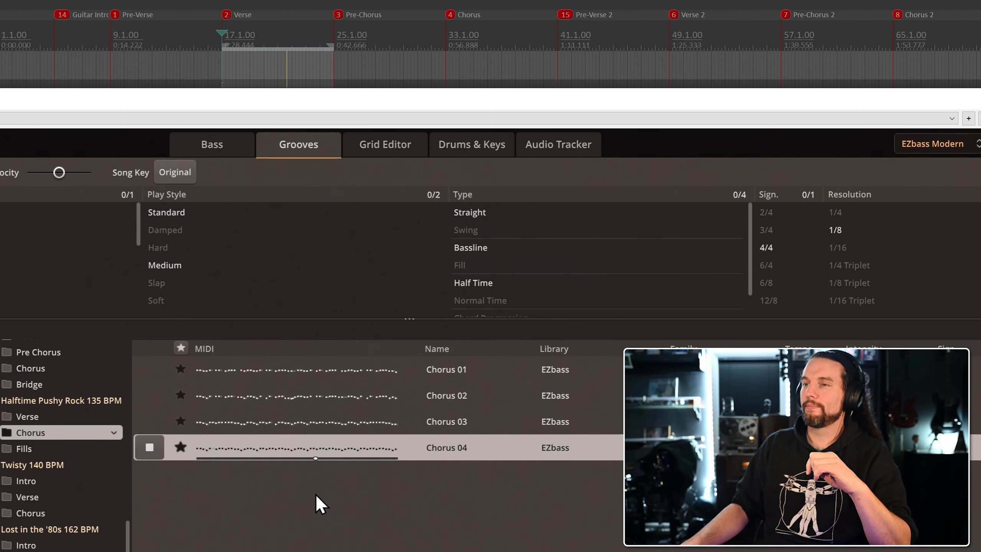
{"action": "mouse_move", "coordinate": [281, 512]}
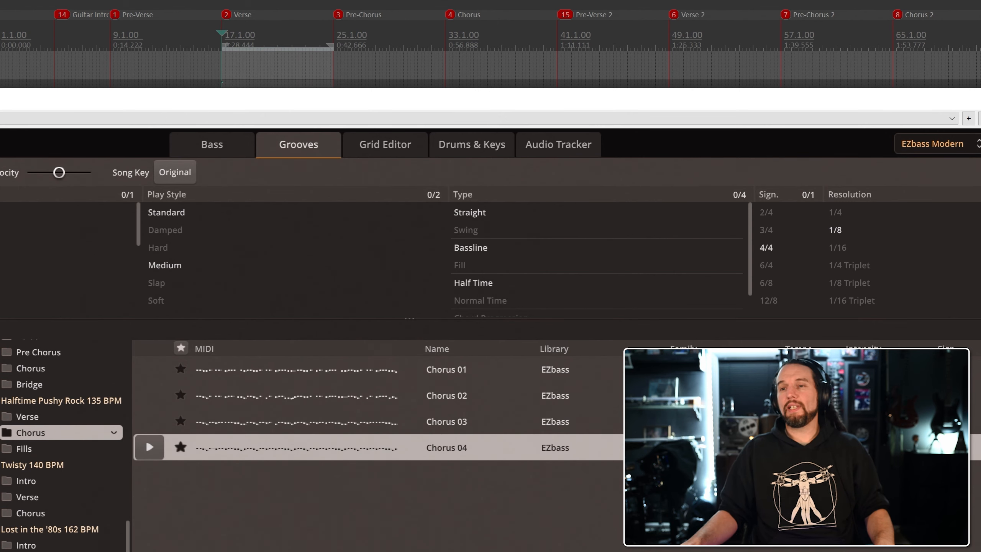
{"action": "left_click", "coordinate": [295, 370]}
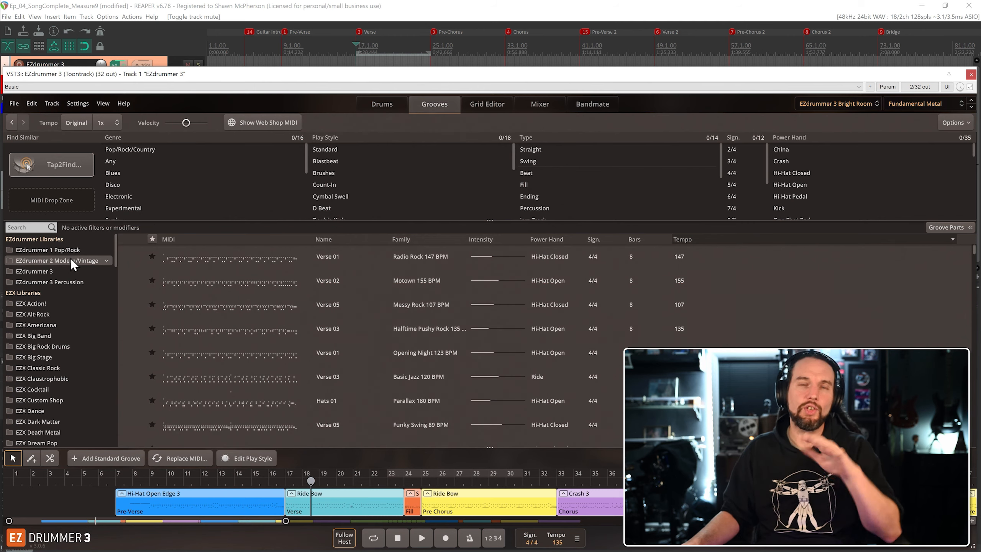
Step: Limit the grooves to the EZdrummer 3 libraries and bring up track 7's EZdrummer 3 window
{"action": "left_click", "coordinate": [35, 270]}
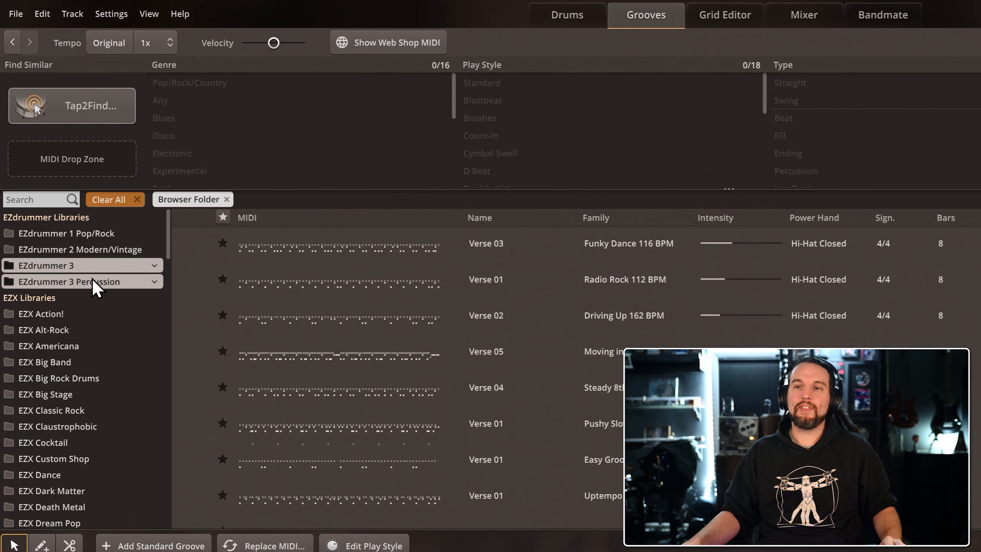
{"action": "mouse_move", "coordinate": [77, 313]}
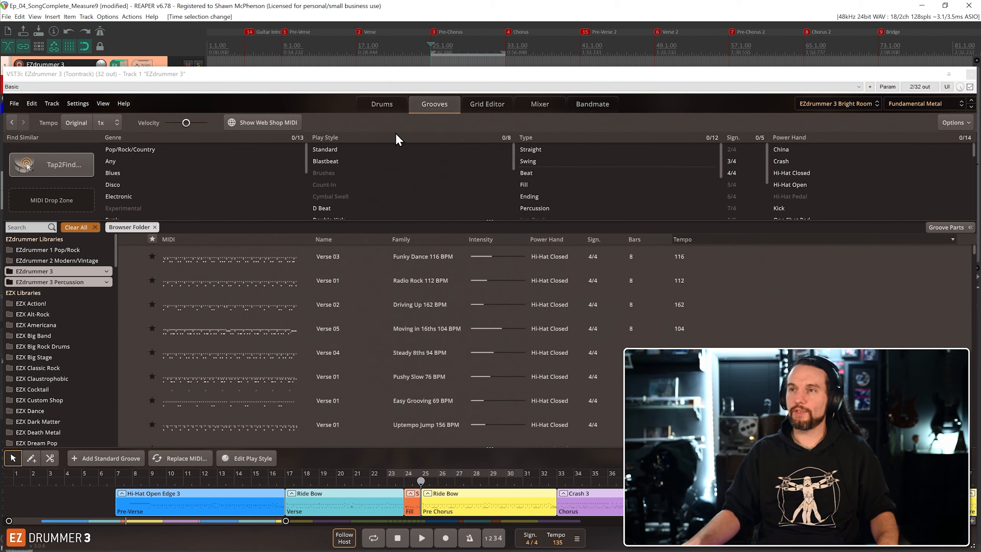
{"action": "left_click", "coordinate": [421, 537]}
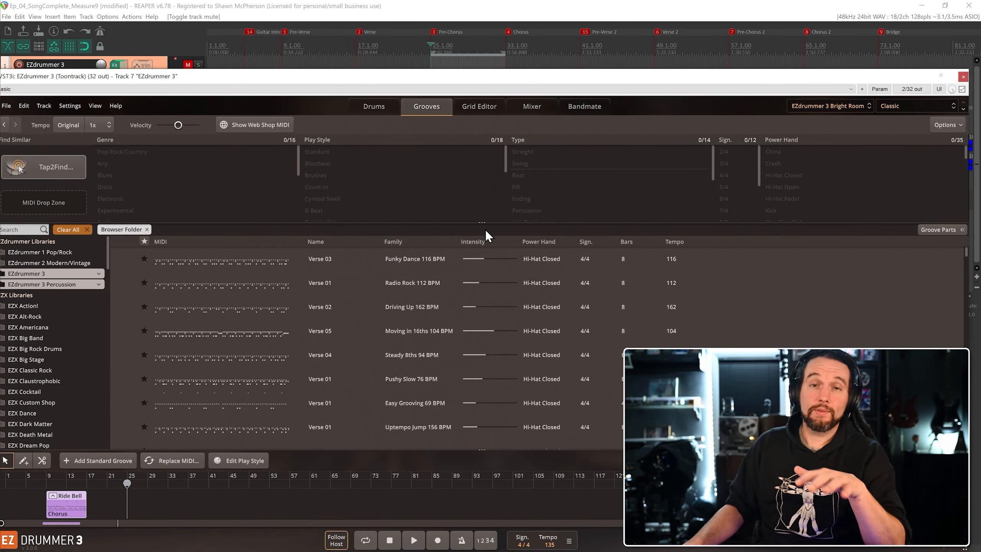
{"action": "mouse_move", "coordinate": [431, 131]}
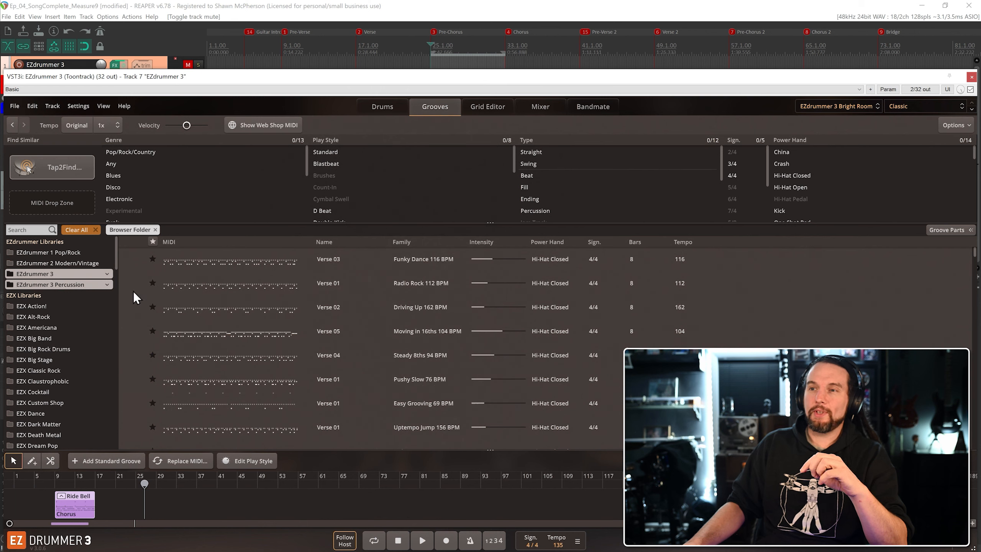
{"action": "mouse_move", "coordinate": [244, 316]}
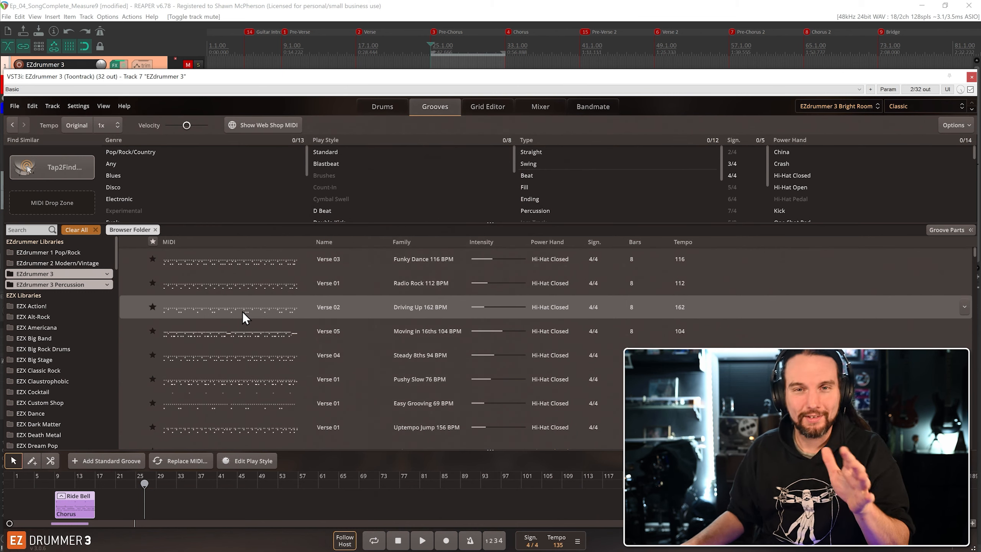
{"action": "mouse_move", "coordinate": [267, 302]}
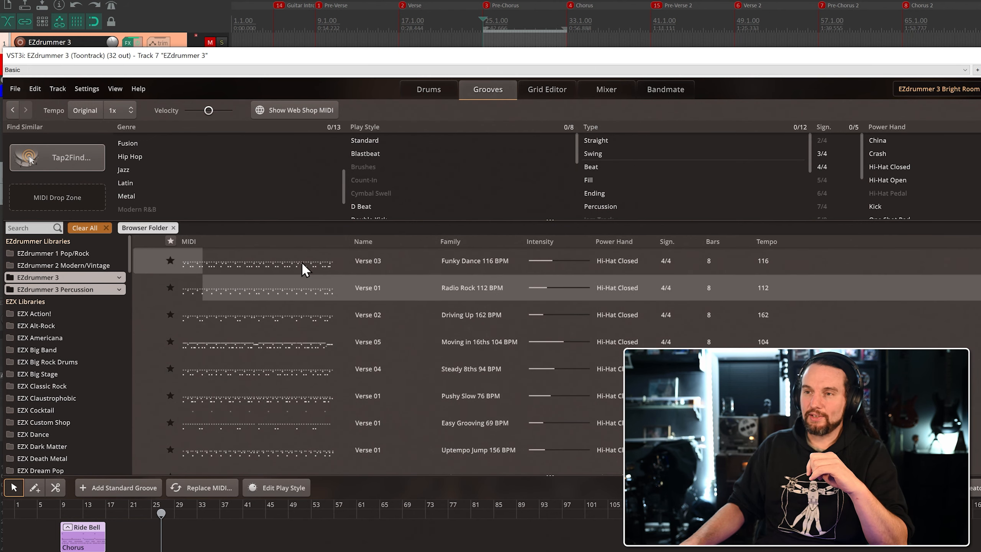
{"action": "left_click", "coordinate": [131, 196]}
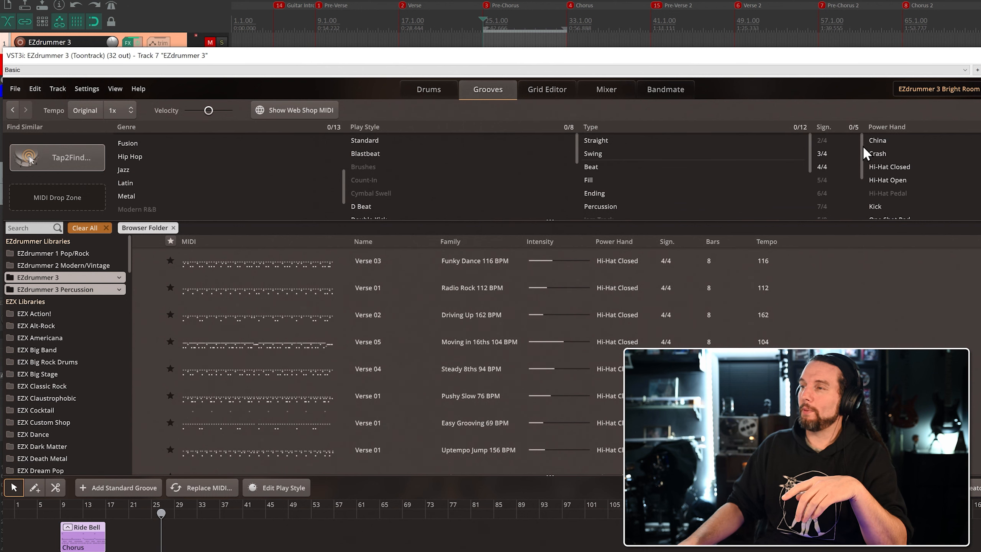
{"action": "left_click", "coordinate": [832, 152]}
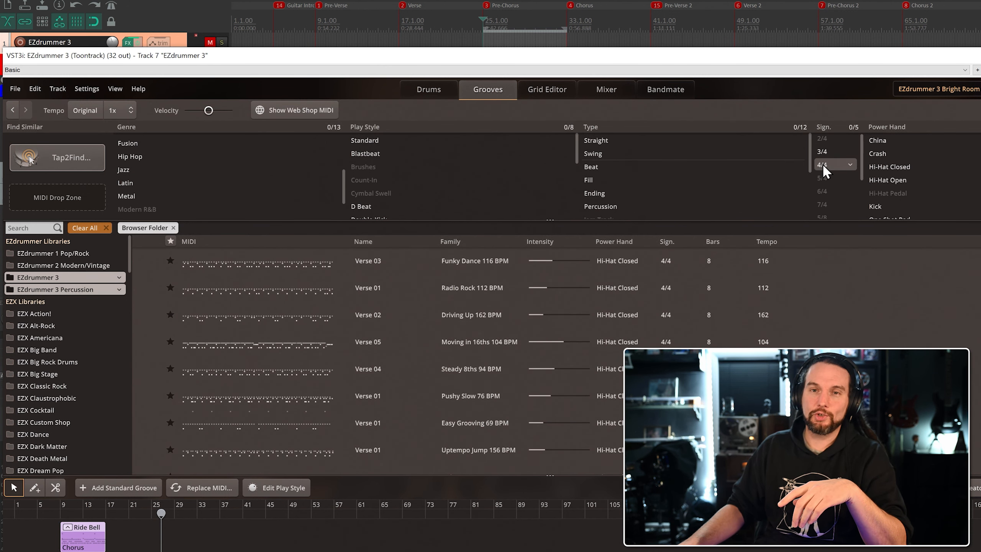
Step: Filter the grooves to 4/4, Metal genre and Hi-Hat Open power hand
{"action": "left_click", "coordinate": [822, 164]}
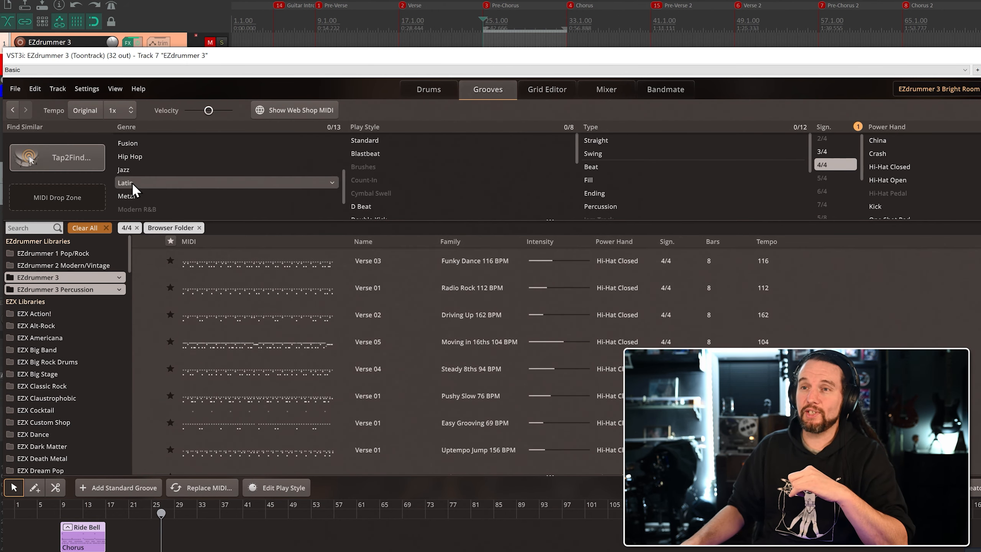
{"action": "left_click", "coordinate": [127, 196]}
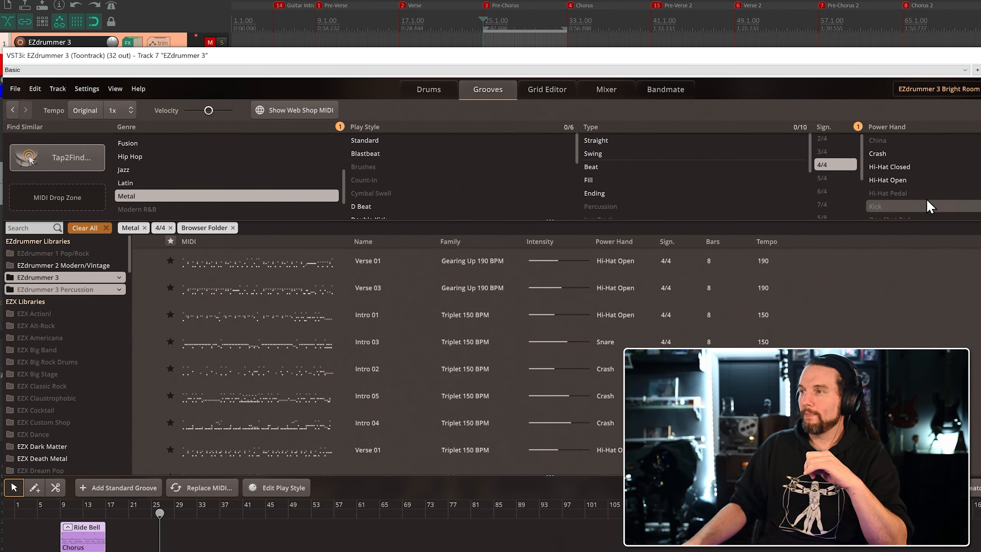
{"action": "left_click", "coordinate": [887, 180]}
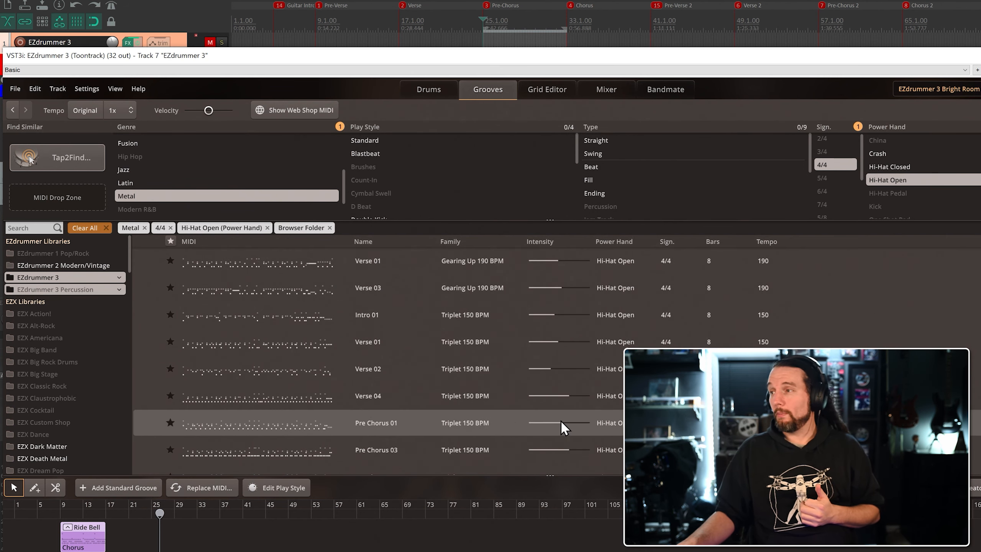
Step: Audition the Gearing Up 190 BPM verse, the Triplet intro grooves and the Old-School 180 BPM grooves
{"action": "scroll", "scroll_direction": "down", "scroll_amount": 3}
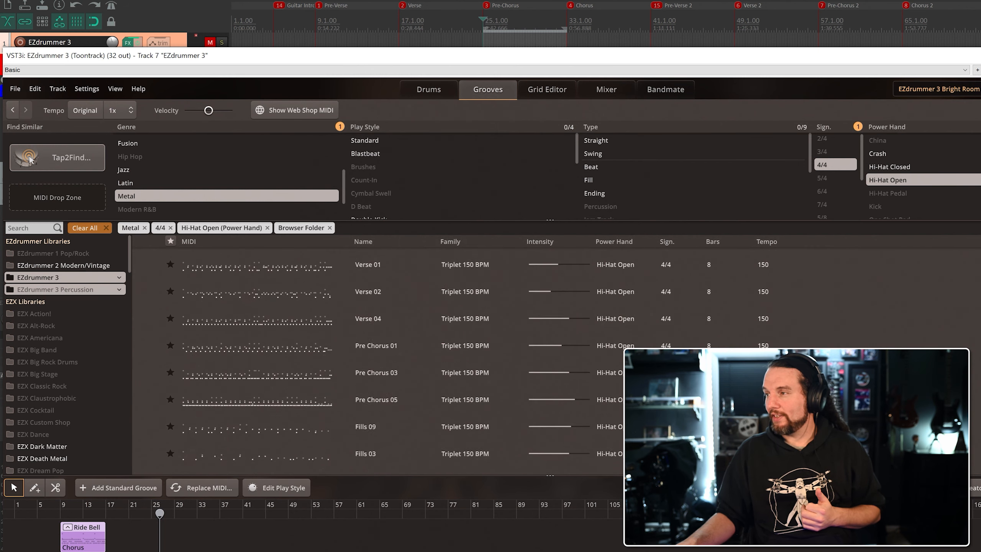
{"action": "scroll", "scroll_direction": "down", "scroll_amount": 3}
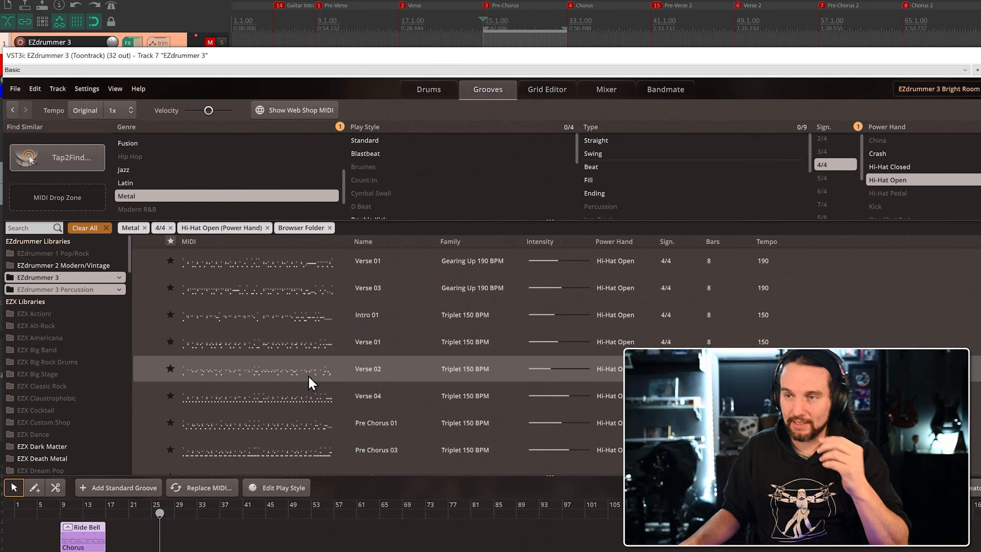
{"action": "mouse_move", "coordinate": [295, 363]}
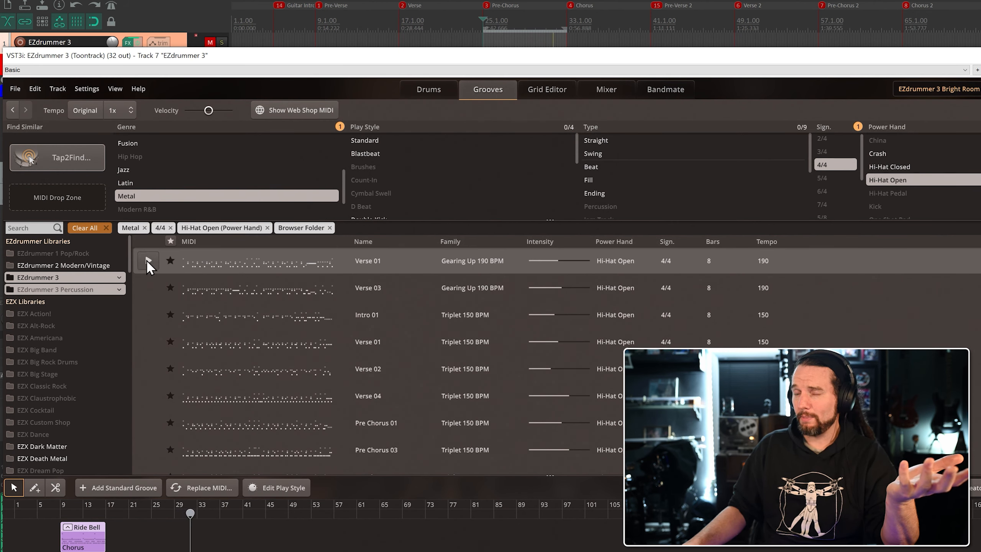
{"action": "left_click", "coordinate": [148, 261]}
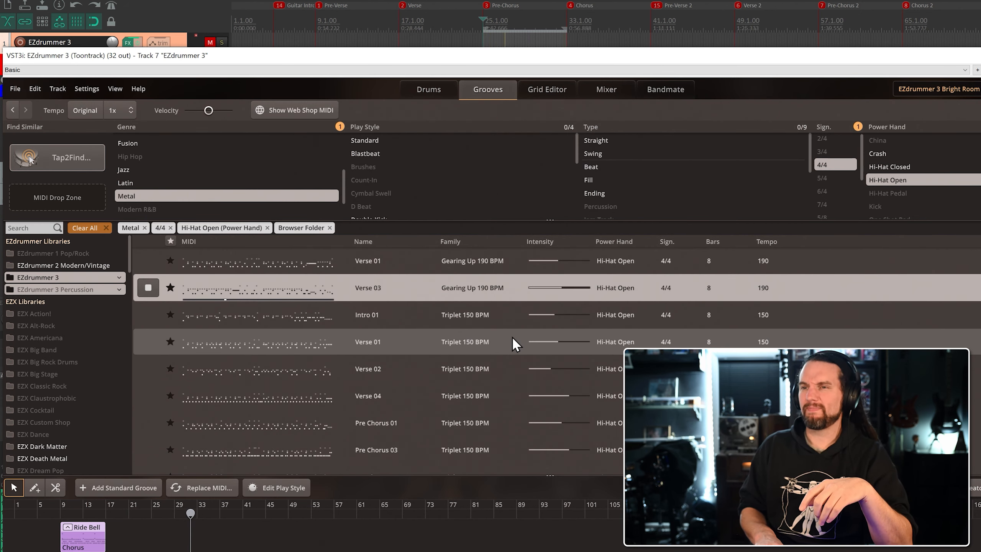
{"action": "left_click", "coordinate": [366, 314]}
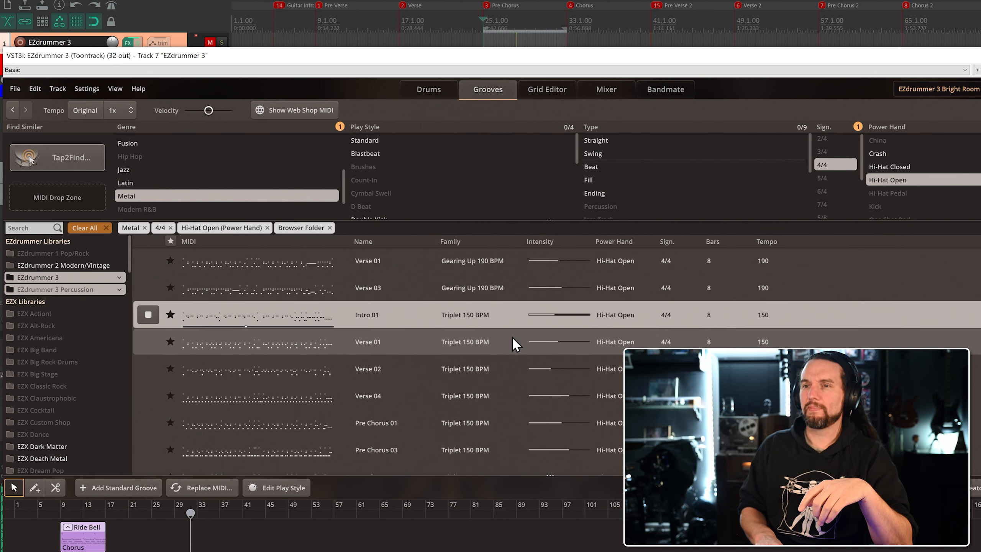
{"action": "left_click", "coordinate": [368, 342]}
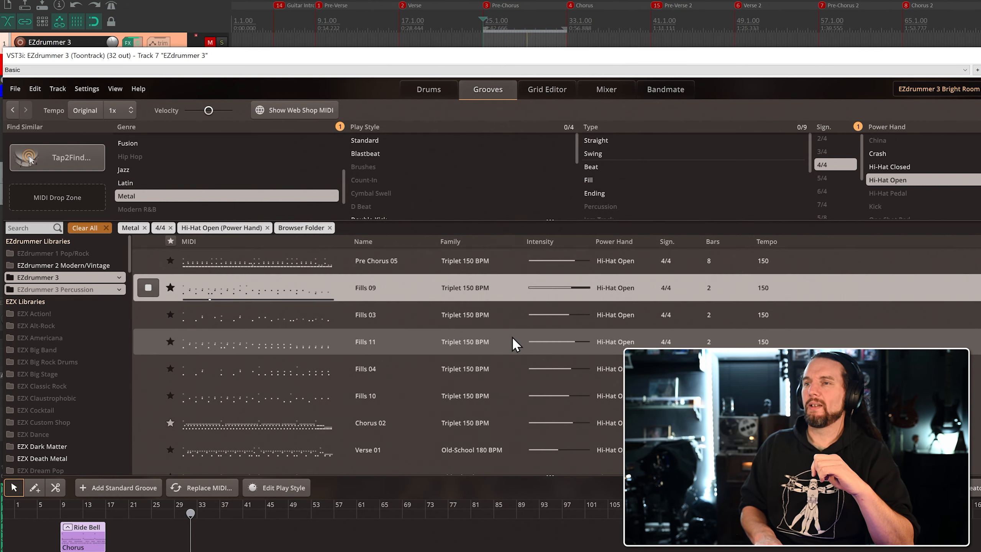
{"action": "left_click", "coordinate": [368, 449]}
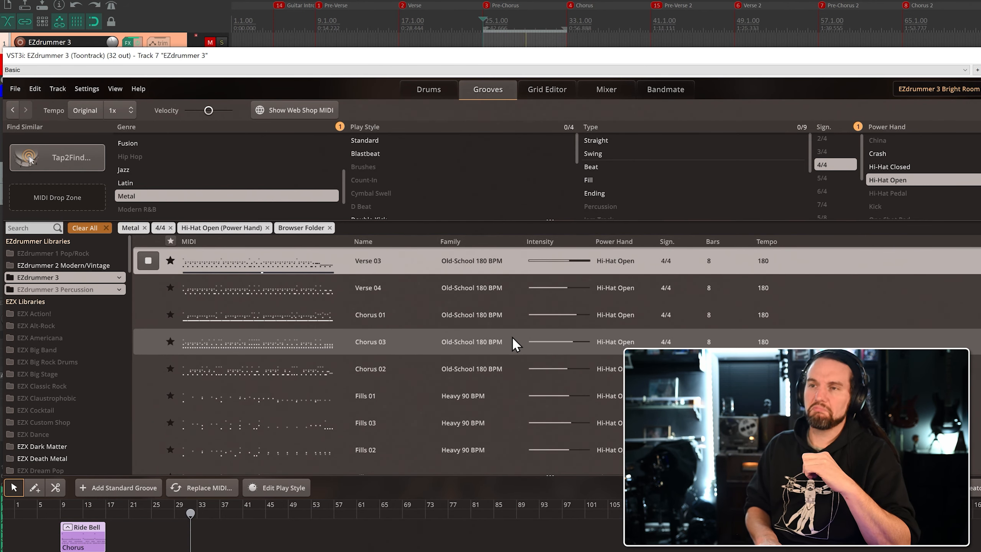
{"action": "left_click", "coordinate": [367, 287]}
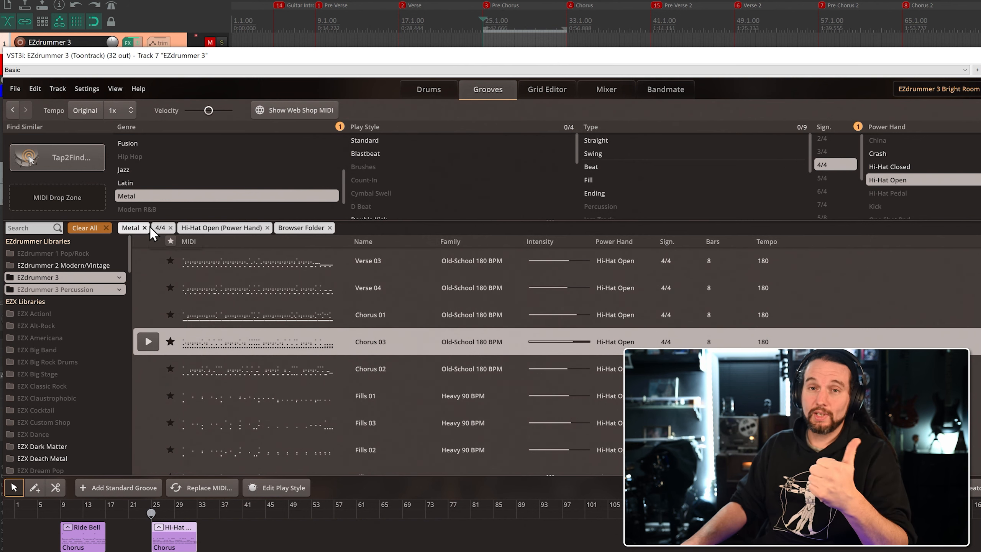
{"action": "mouse_move", "coordinate": [151, 233]}
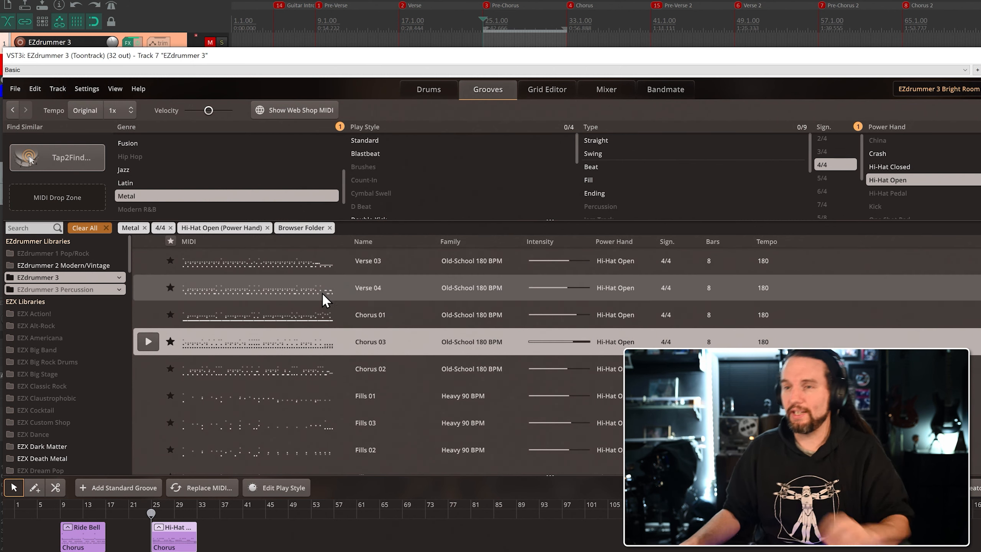
Step: Play back the chosen Old-School 180 BPM Chorus 03 groove
{"action": "left_click", "coordinate": [148, 342]}
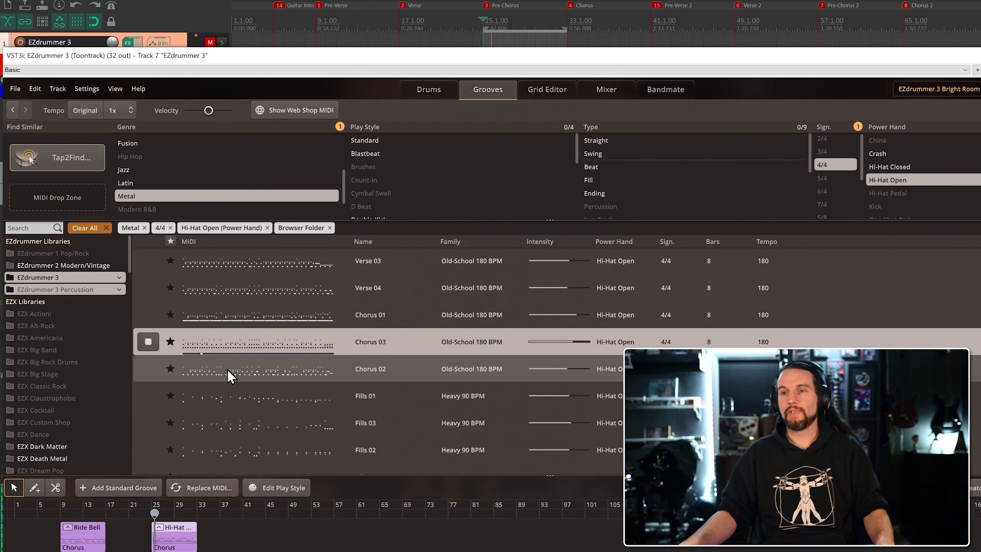